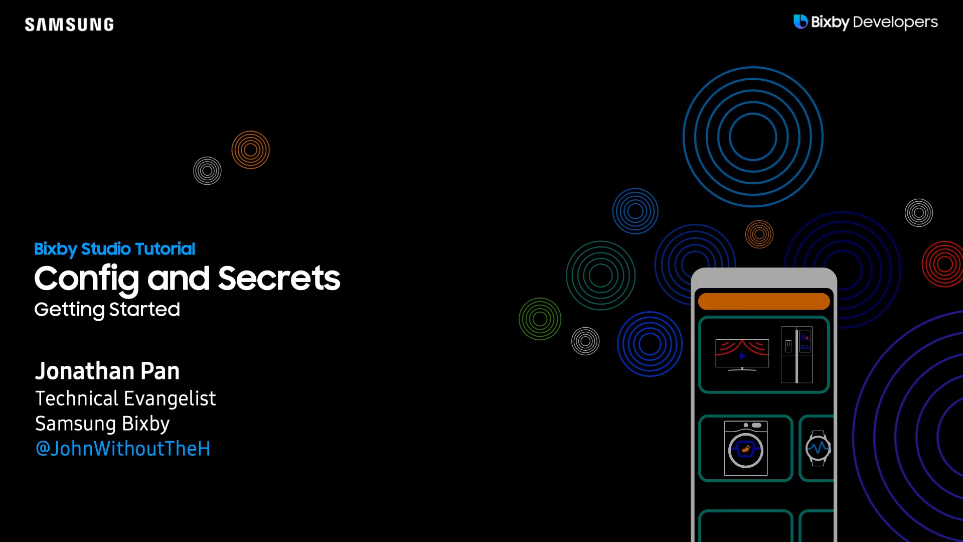
Run 'random name' in the simulator, reset, and rerun it to get the 1953 Kenneth fact.
{"action": "key", "text": "Right"}
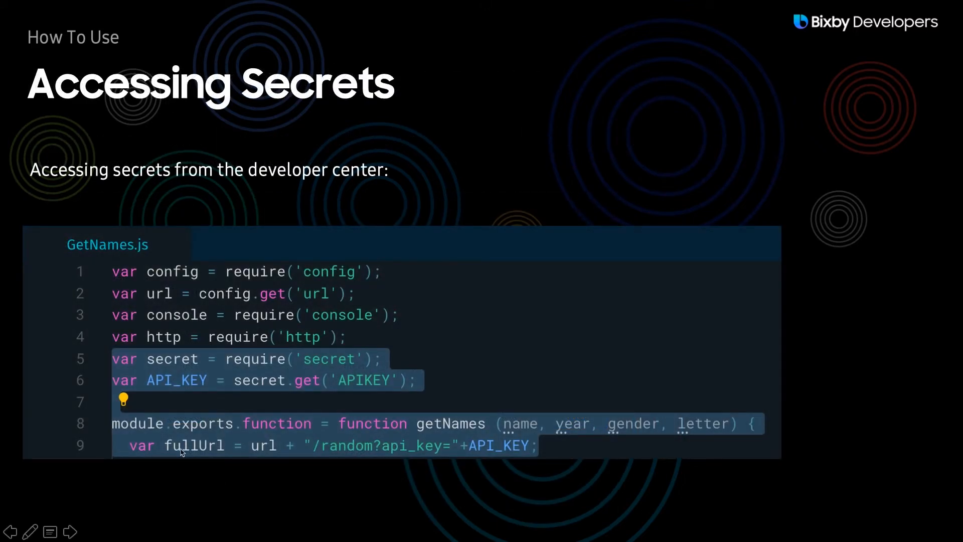
{"action": "mouse_move", "coordinate": [290, 413]}
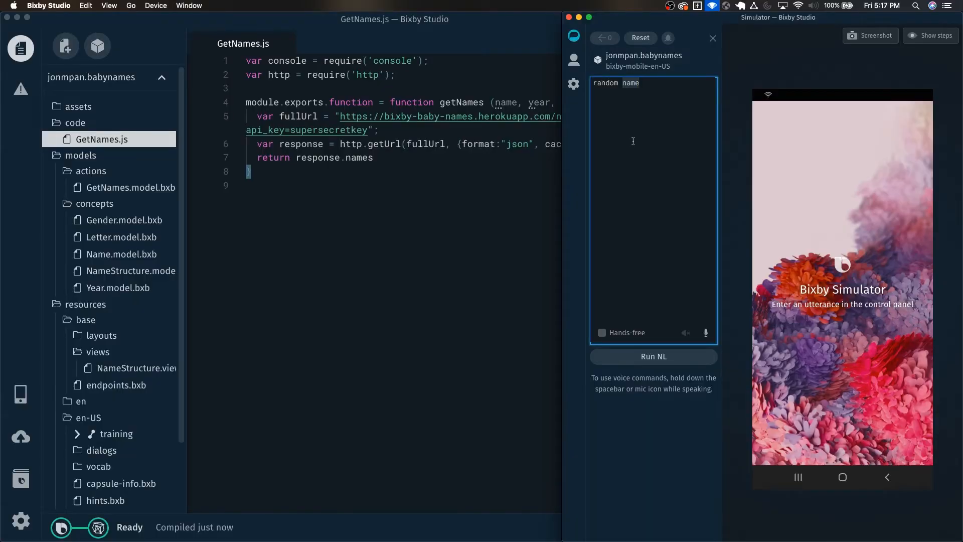
{"action": "left_click", "coordinate": [654, 356]}
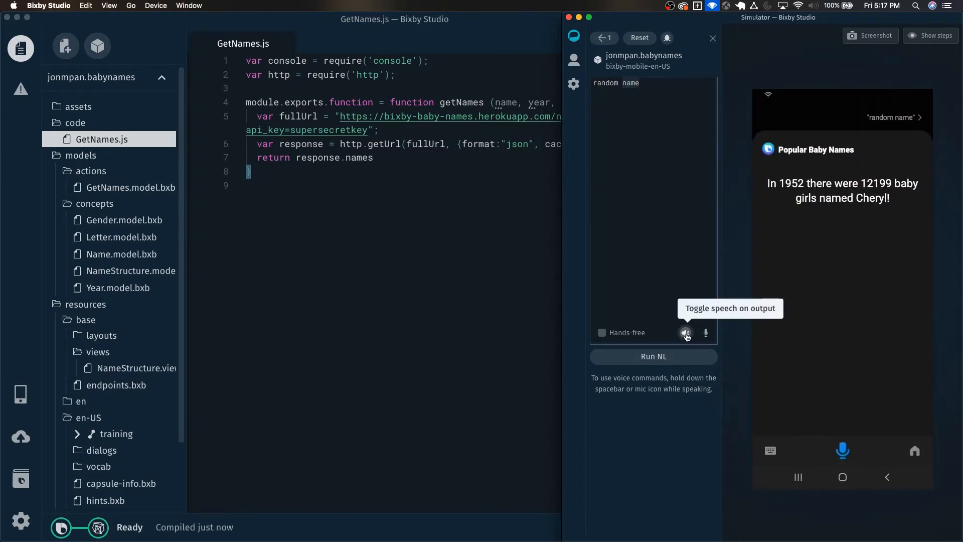
{"action": "left_click", "coordinate": [639, 37]}
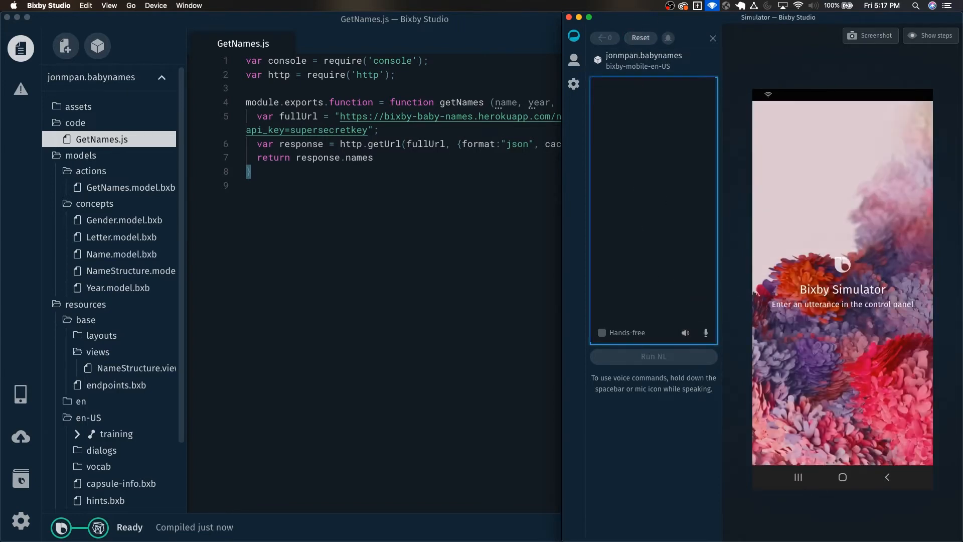
{"action": "type", "text": "random name"}
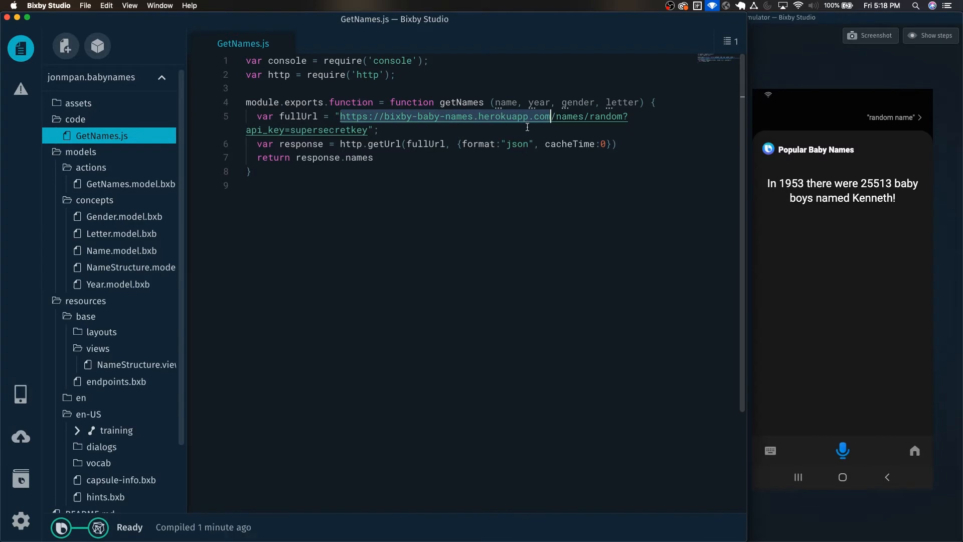
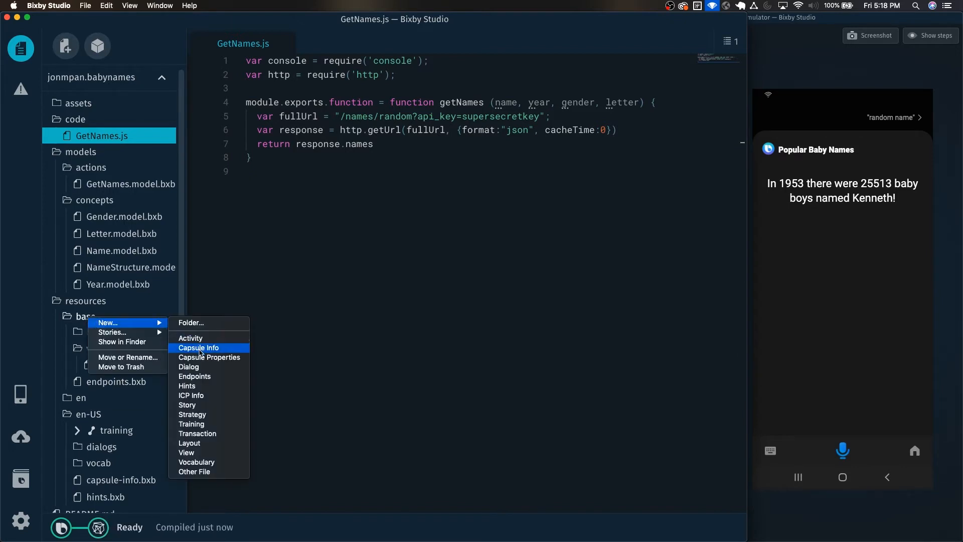
{"action": "mouse_move", "coordinate": [209, 357]}
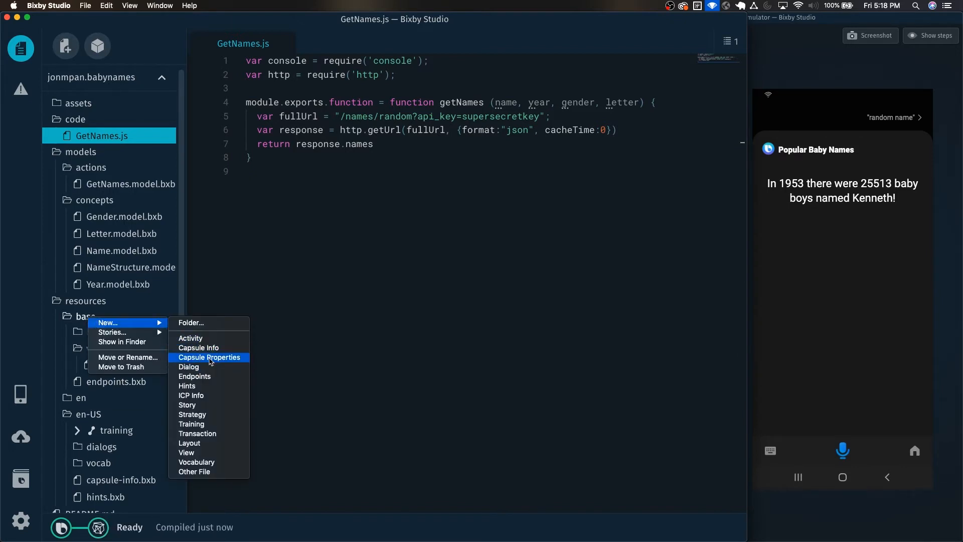
{"action": "left_click", "coordinate": [209, 357]}
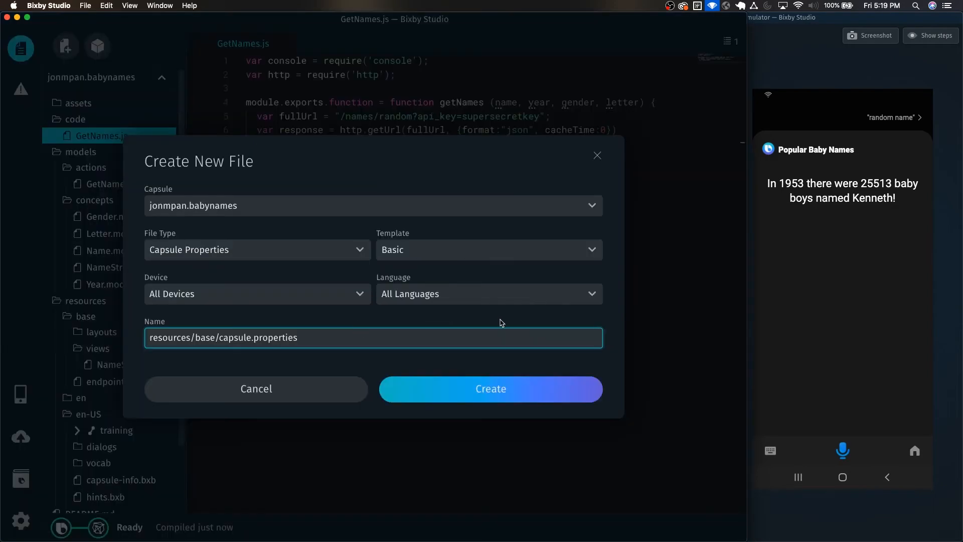
{"action": "left_click", "coordinate": [490, 388]}
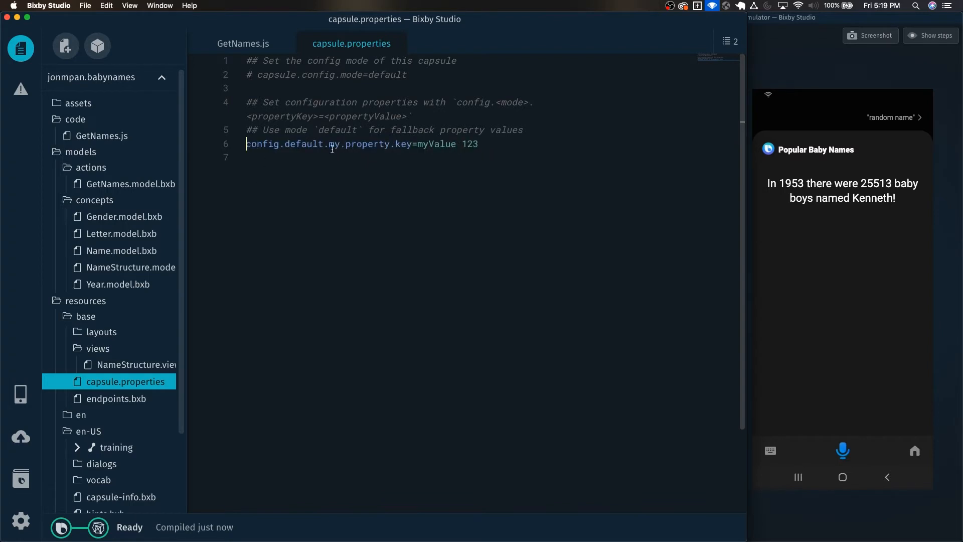
{"action": "double_click", "coordinate": [347, 144]}
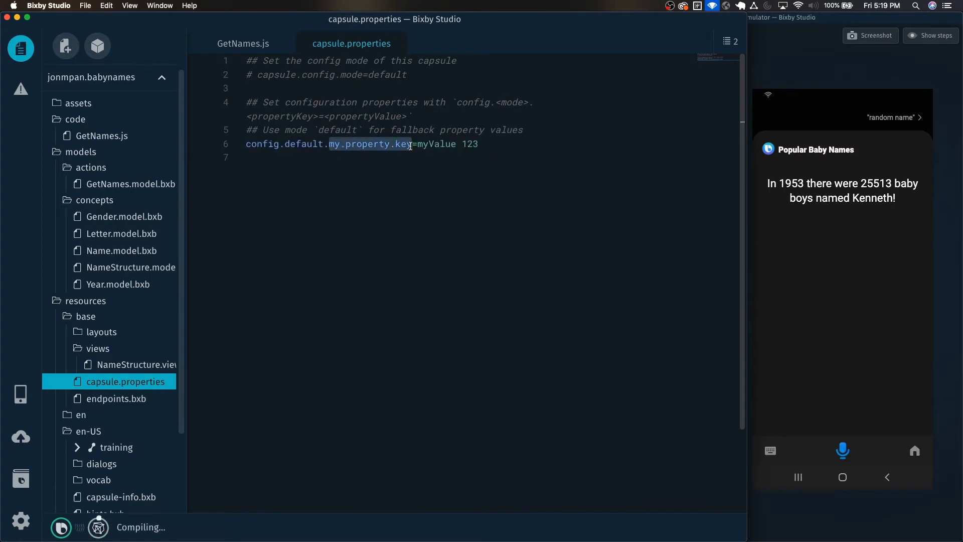
{"action": "type", "text": "url=https://bixby-baby-names.herokuapp.com"}
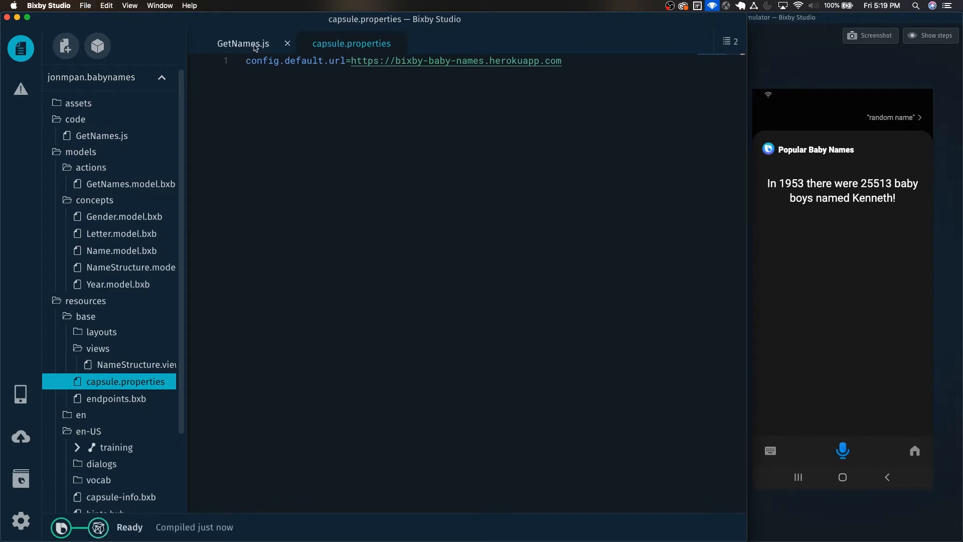
Require config in GetNames.js, prepend config.get('url') to fullUrl, and rerun 'random name'.
{"action": "left_click", "coordinate": [242, 43]}
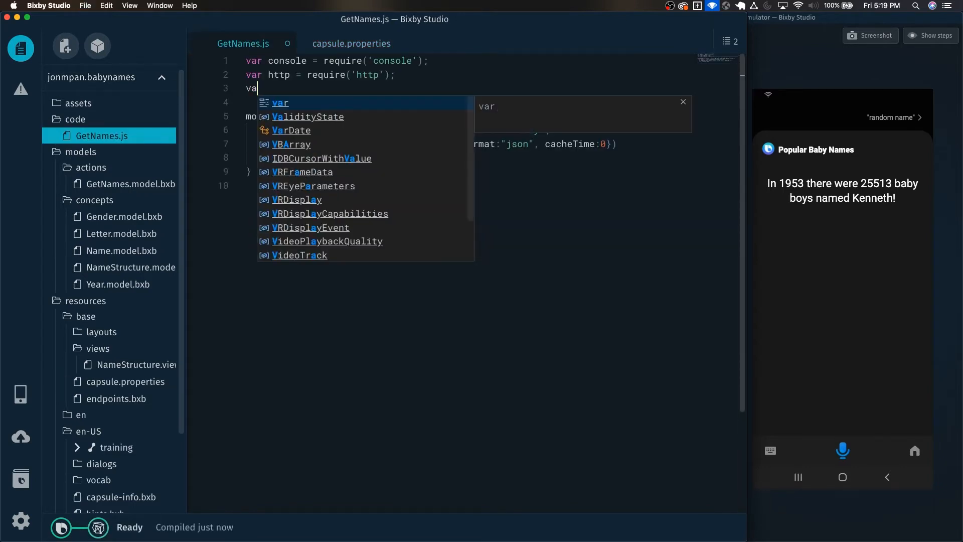
{"action": "type", "text": "config = require('config"}
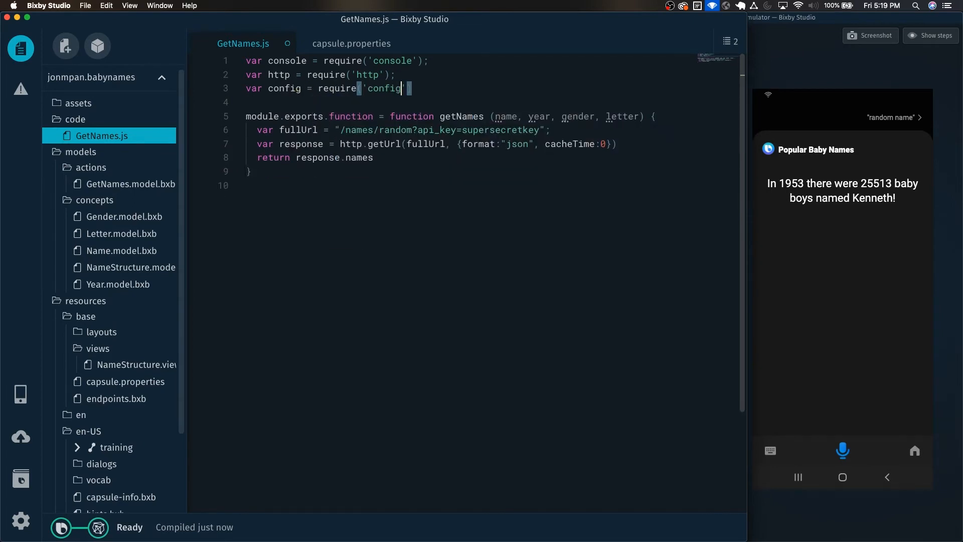
{"action": "type", "text": ");"}
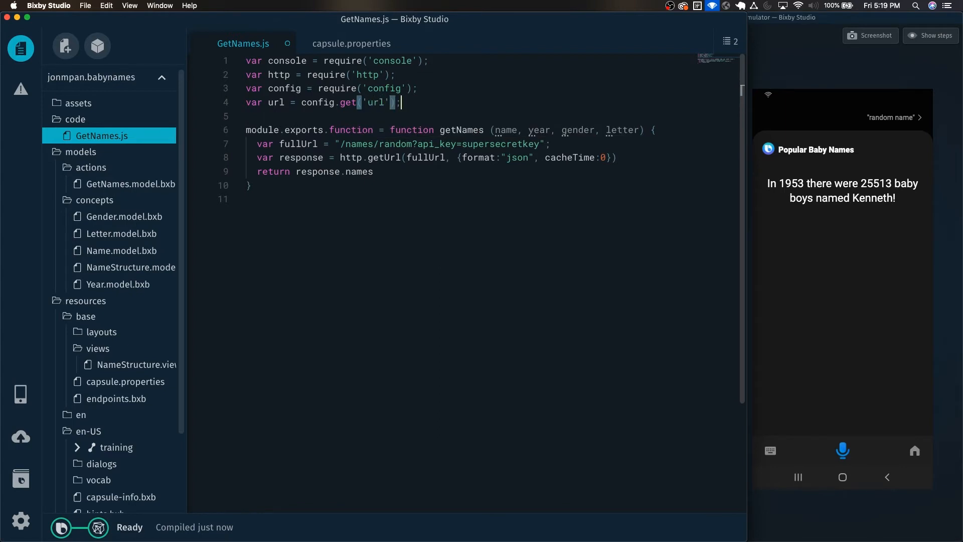
{"action": "left_click", "coordinate": [351, 43]}
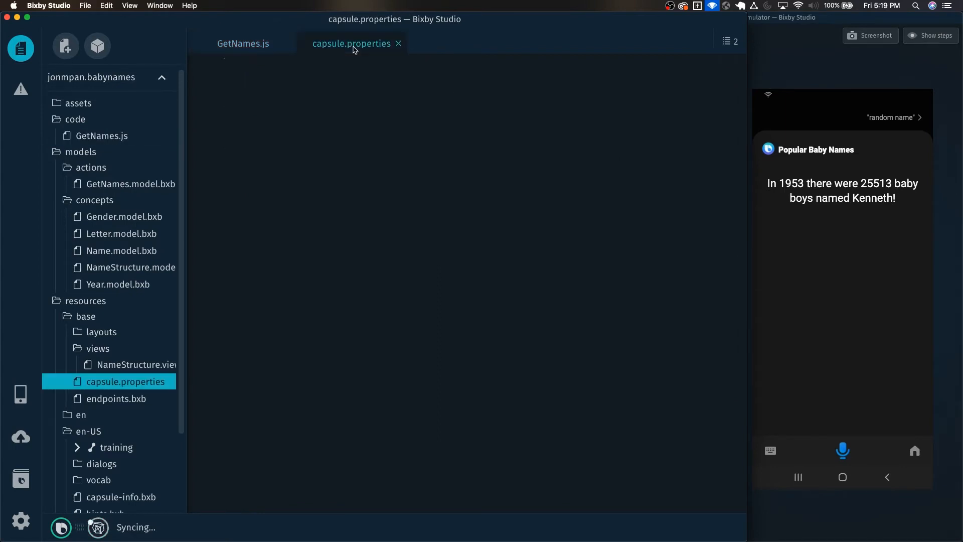
{"action": "left_click", "coordinate": [242, 44]}
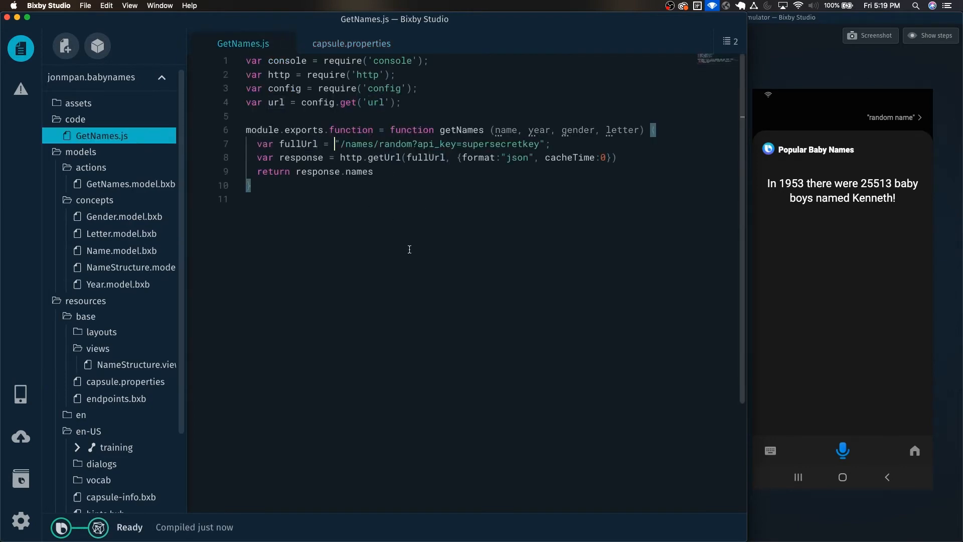
{"action": "type", "text": "url+"}
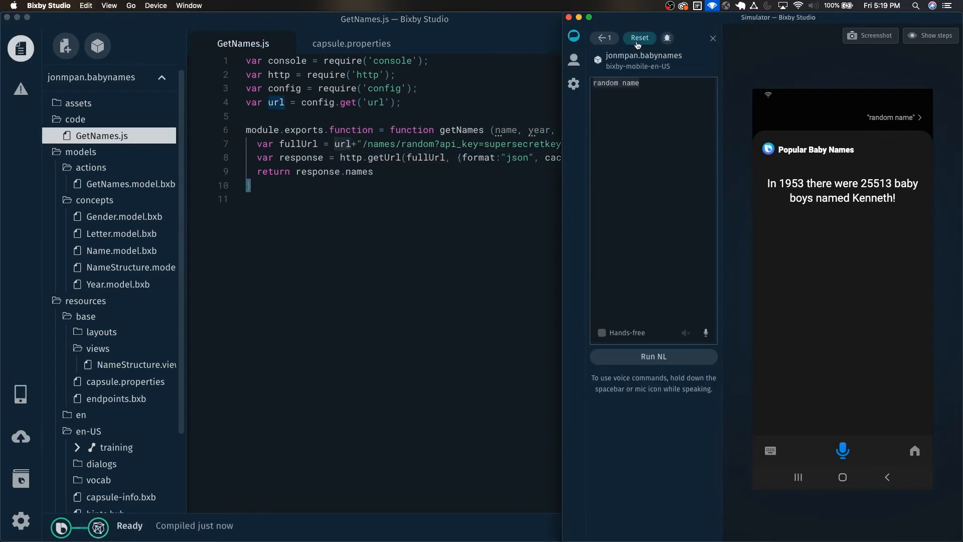
{"action": "left_click", "coordinate": [639, 38]}
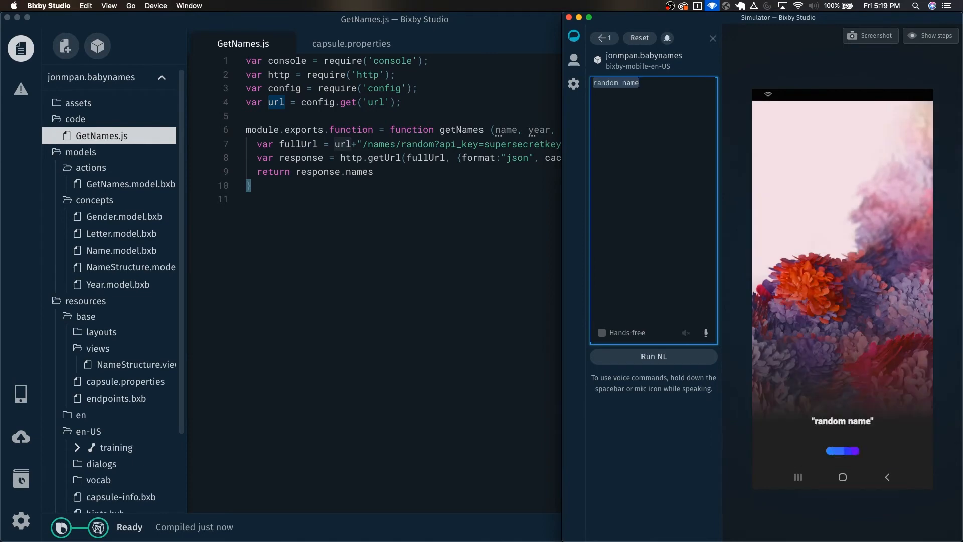
{"action": "left_click", "coordinate": [654, 356]}
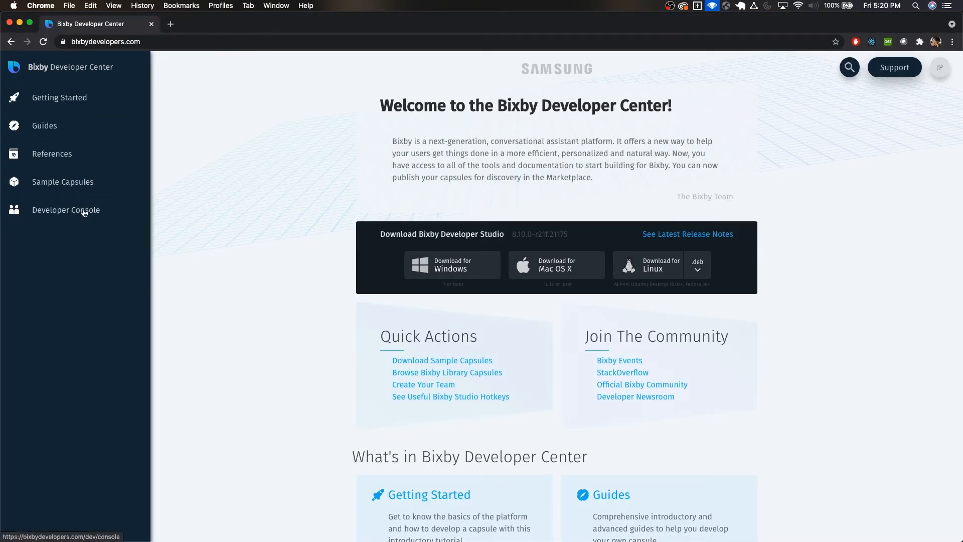
In Developer Console, cancel registering a new capsule and open the existing jonmpan.babynames capsule.
{"action": "left_click", "coordinate": [66, 210]}
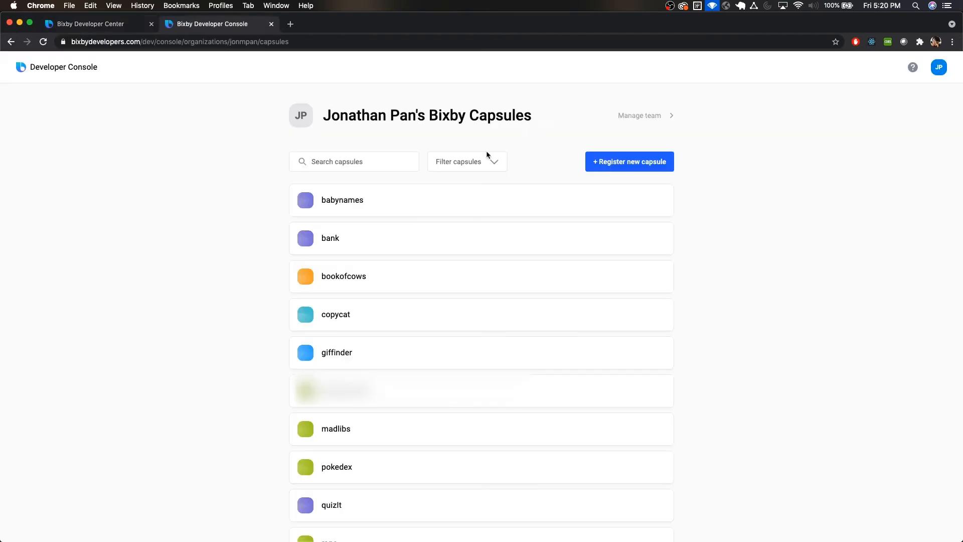
{"action": "left_click", "coordinate": [629, 162]}
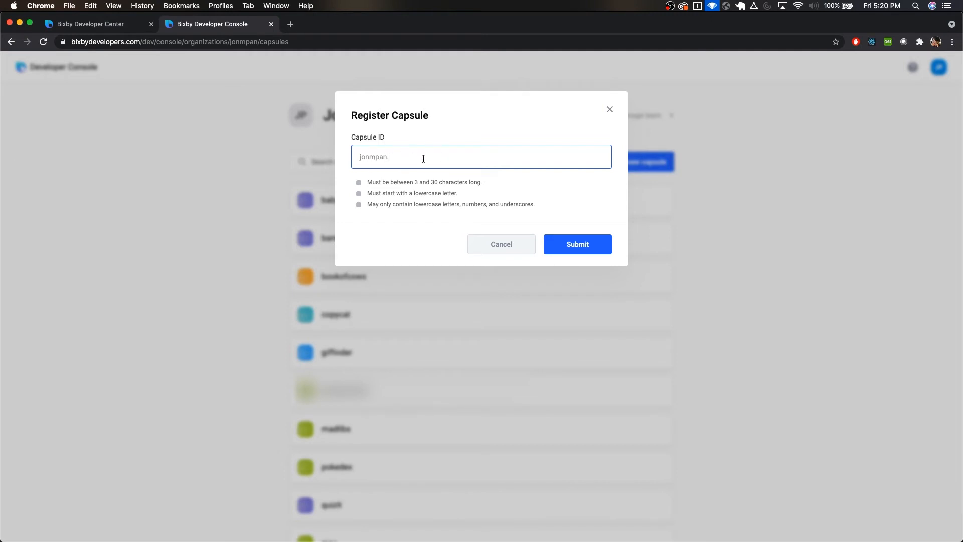
{"action": "type", "text": "babynames"}
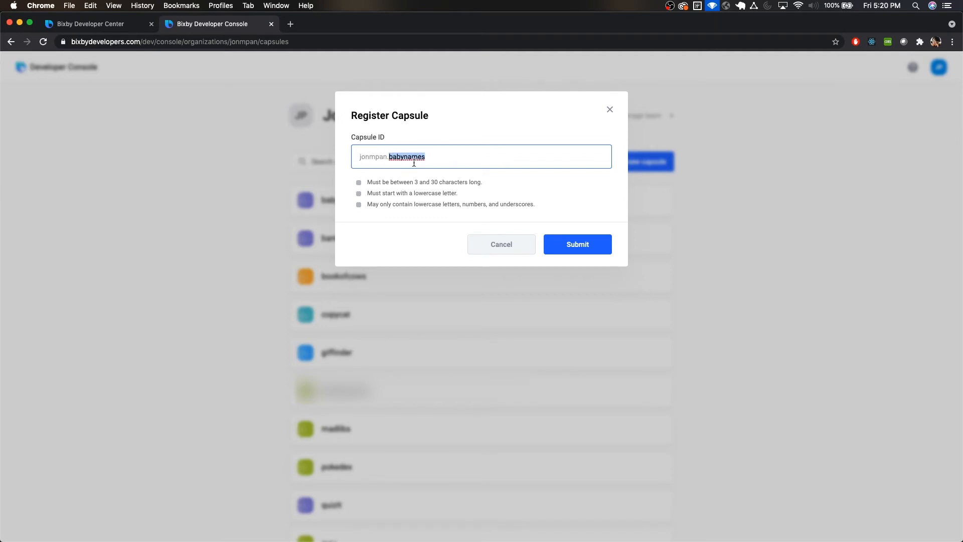
{"action": "left_click", "coordinate": [501, 244]}
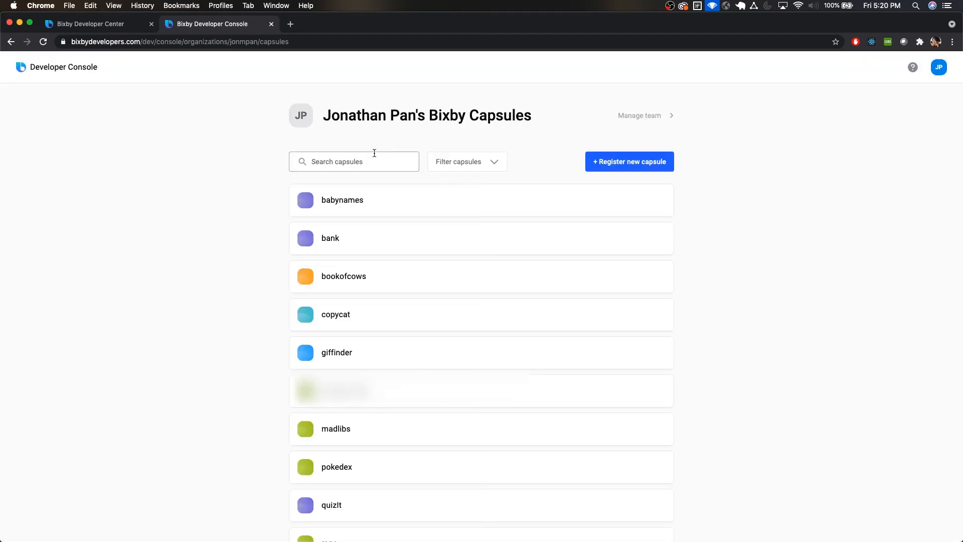
{"action": "left_click", "coordinate": [343, 199]}
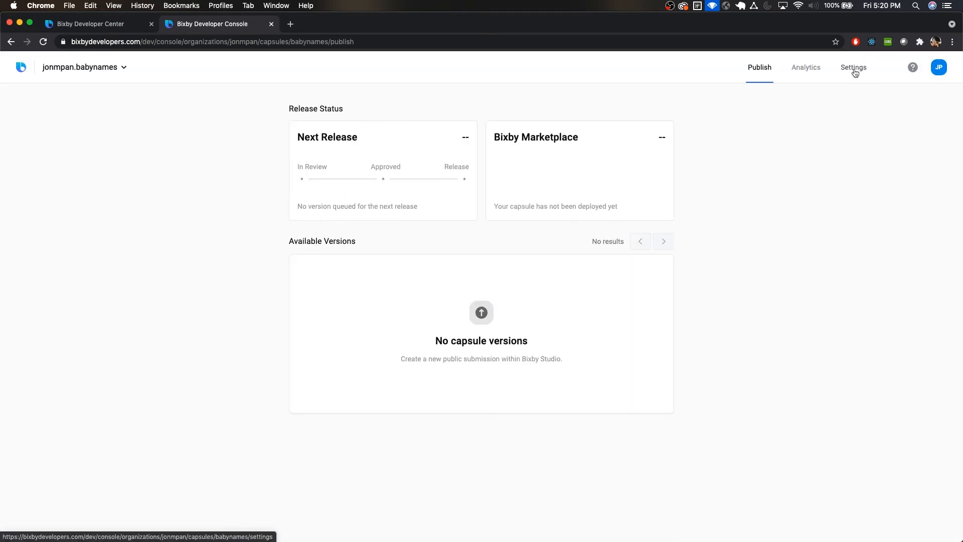
Add Development configuration 'url' set to the baby-names herokuapp address in Configuration & Secrets.
{"action": "left_click", "coordinate": [853, 67]}
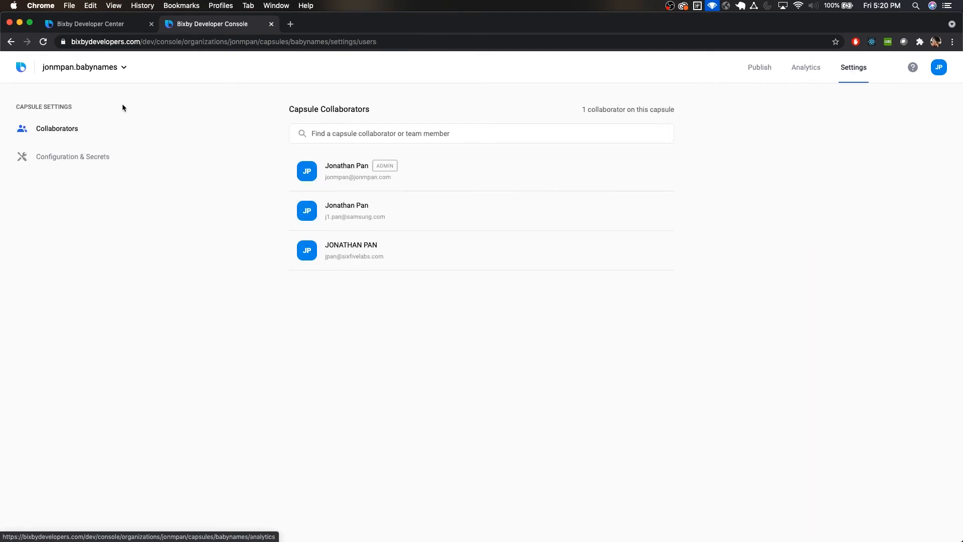
{"action": "left_click", "coordinate": [72, 156]}
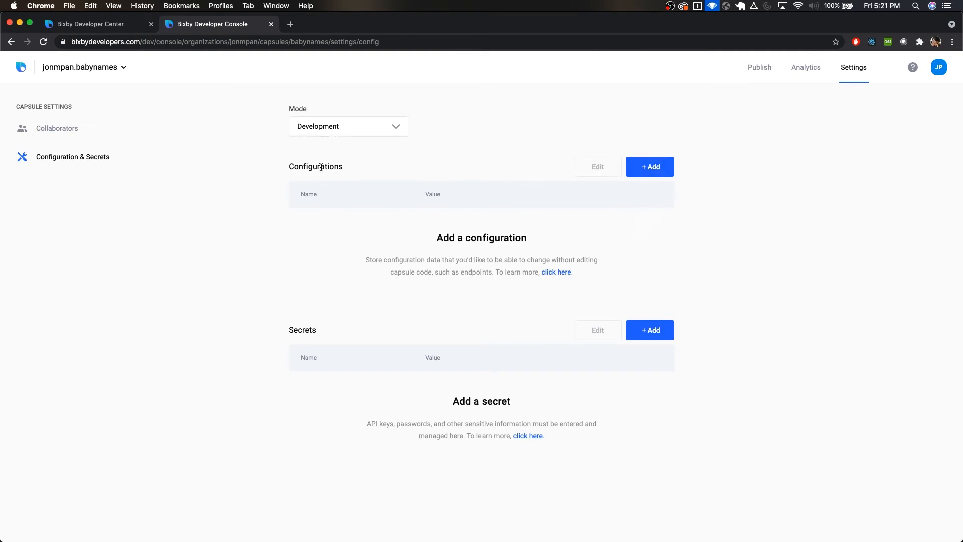
{"action": "left_click", "coordinate": [650, 167]}
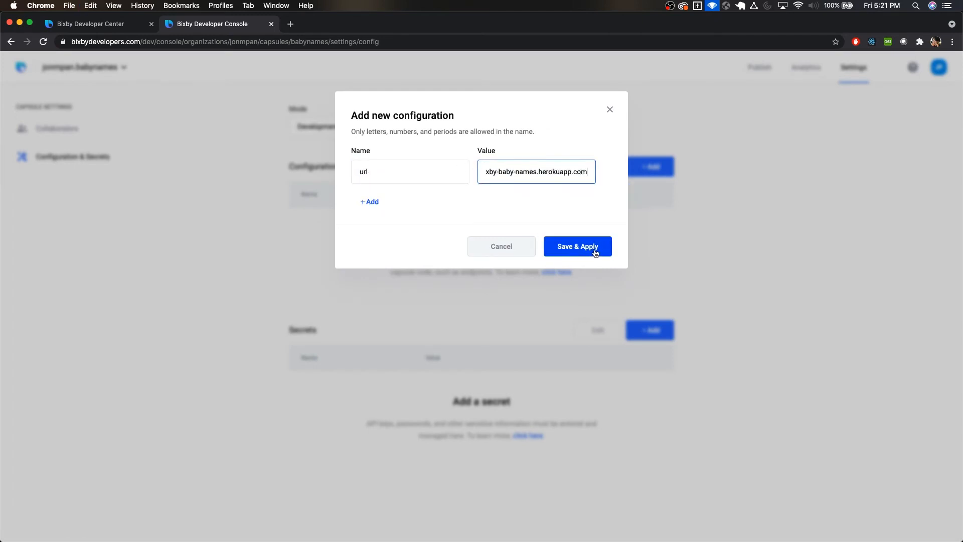
{"action": "left_click", "coordinate": [577, 246]}
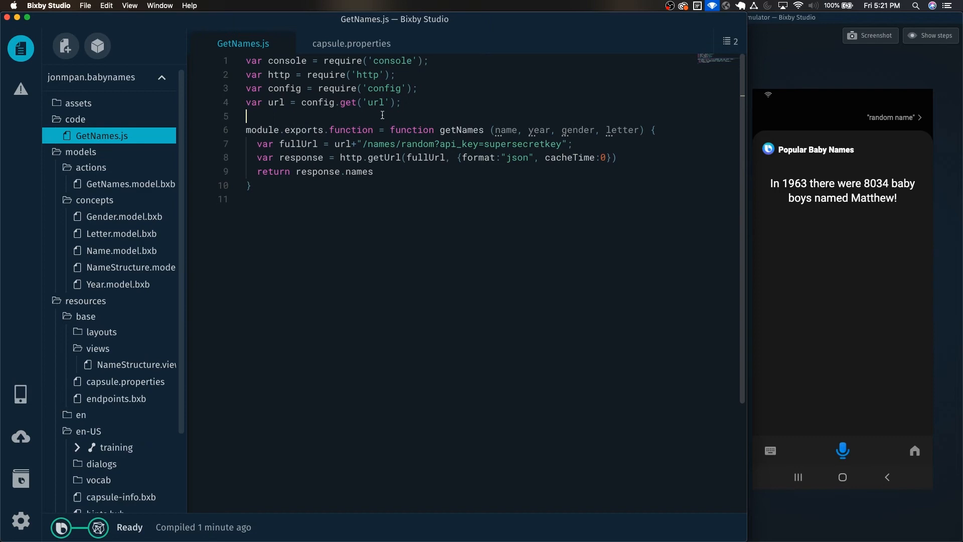
Reset and rerun 'random name', getting 20216 boys named George in 1951, then view GetNames.js.
{"action": "scroll", "scroll_direction": "down", "scroll_amount": 3}
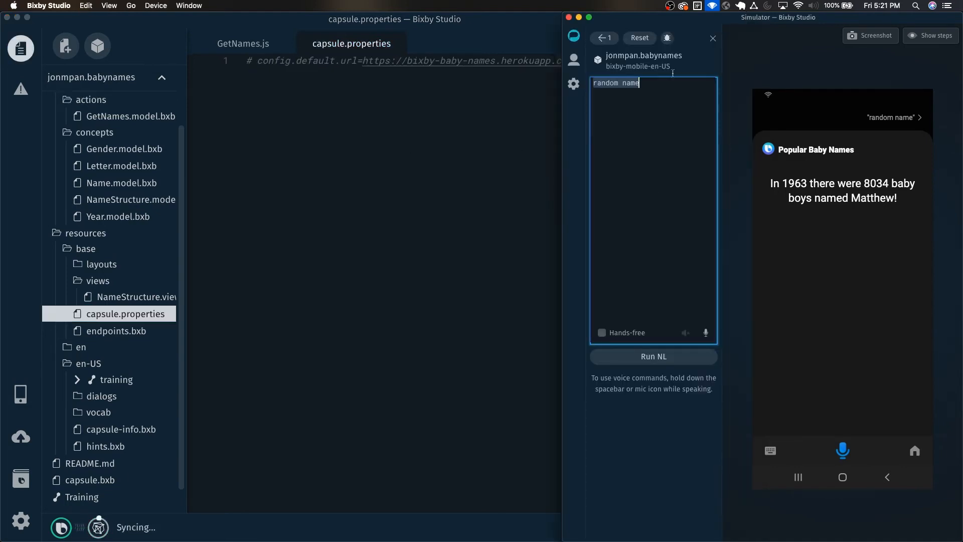
{"action": "left_click", "coordinate": [640, 38]}
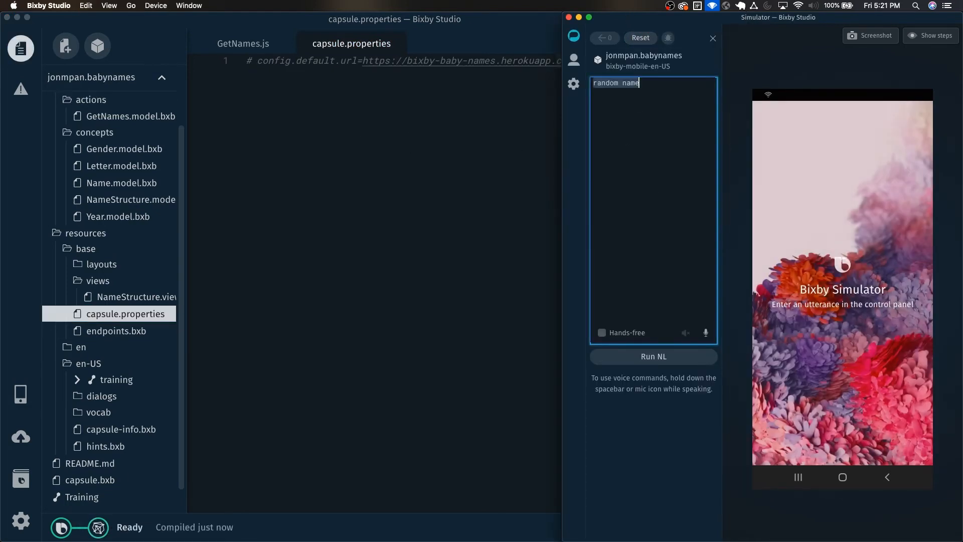
{"action": "left_click", "coordinate": [654, 356]}
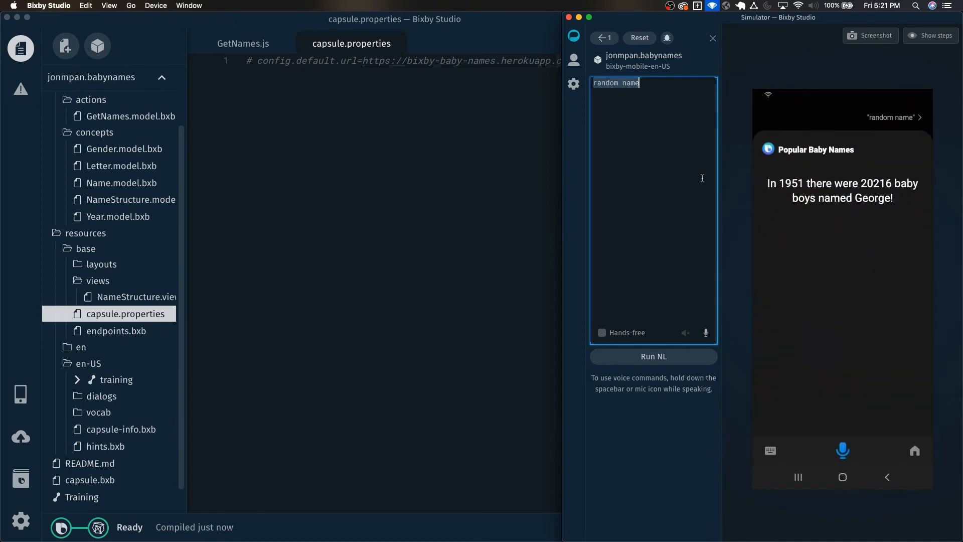
{"action": "left_click", "coordinate": [713, 38]}
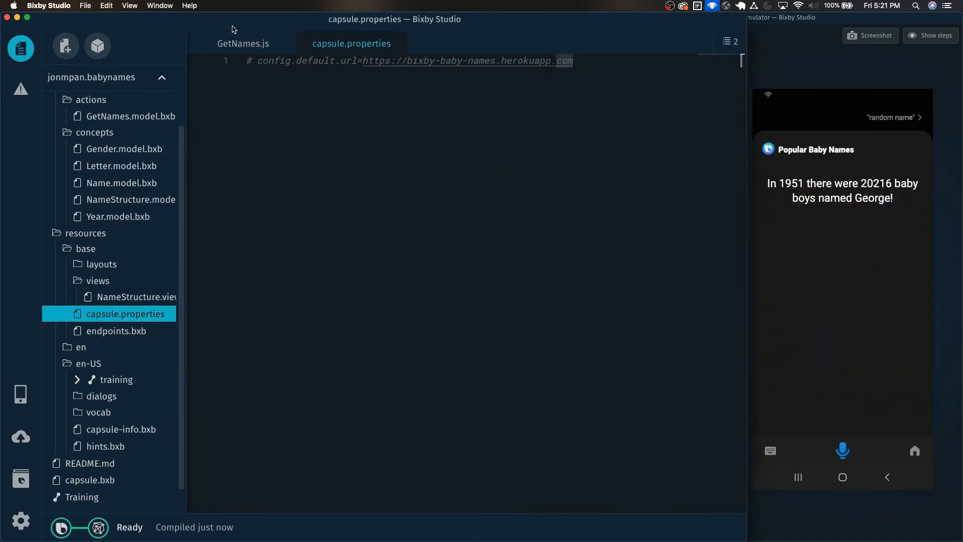
{"action": "left_click", "coordinate": [243, 43]}
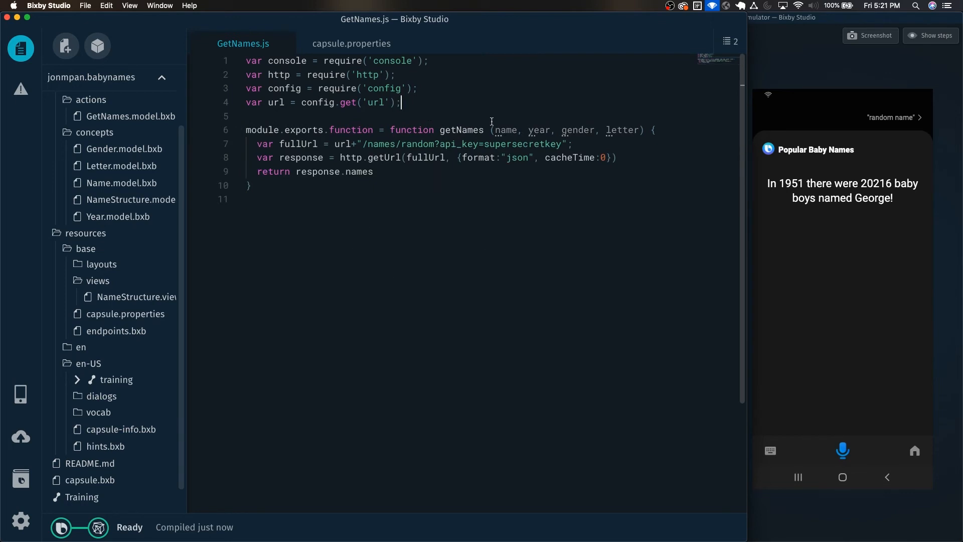
{"action": "double_click", "coordinate": [522, 144]}
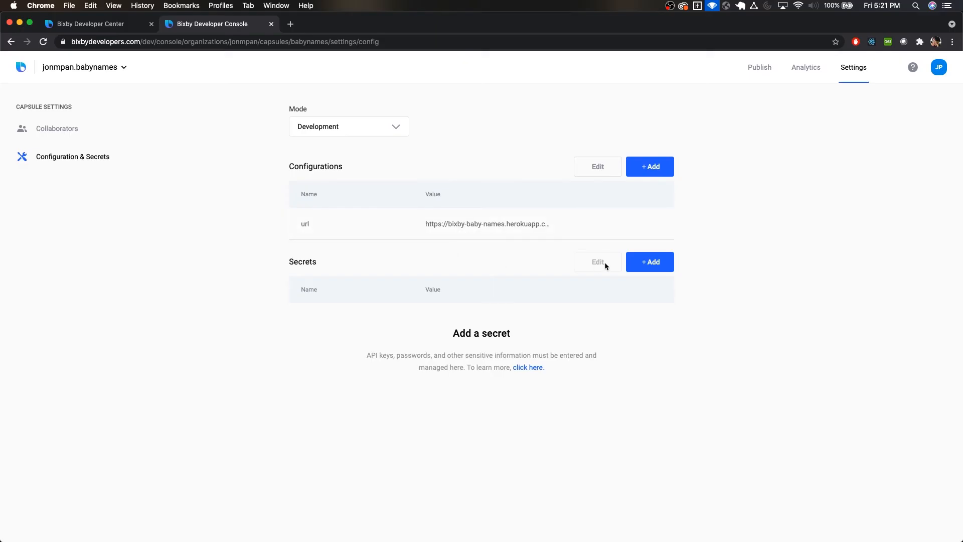
{"action": "left_click", "coordinate": [649, 262]}
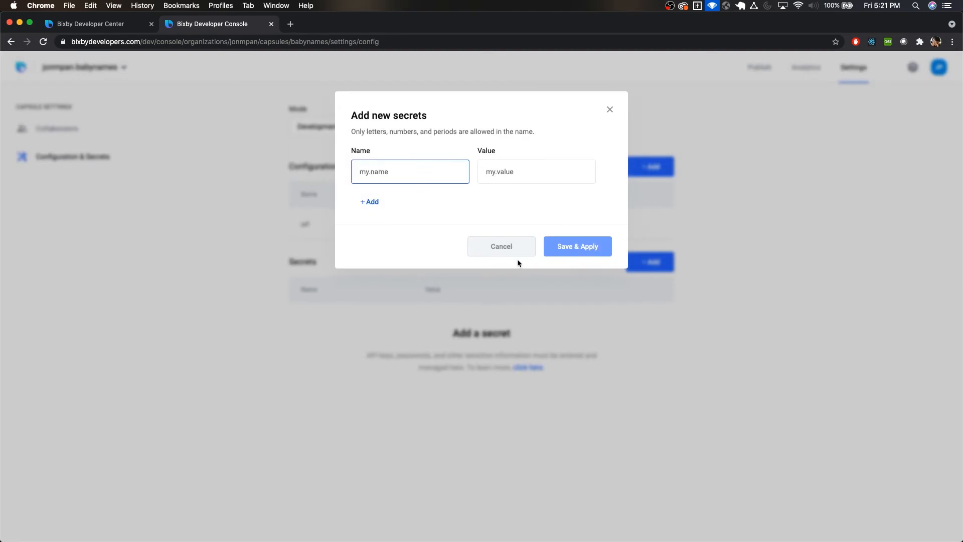
{"action": "type", "text": "API"}
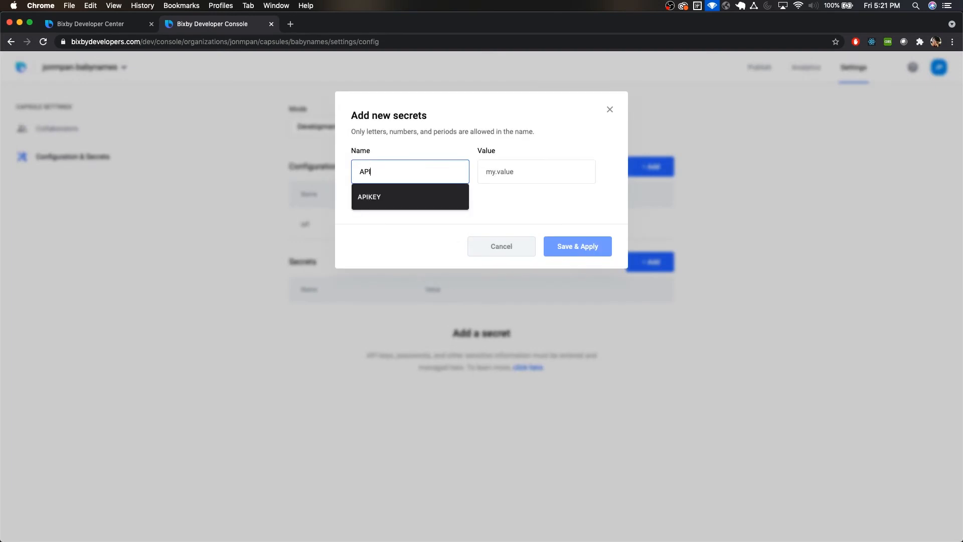
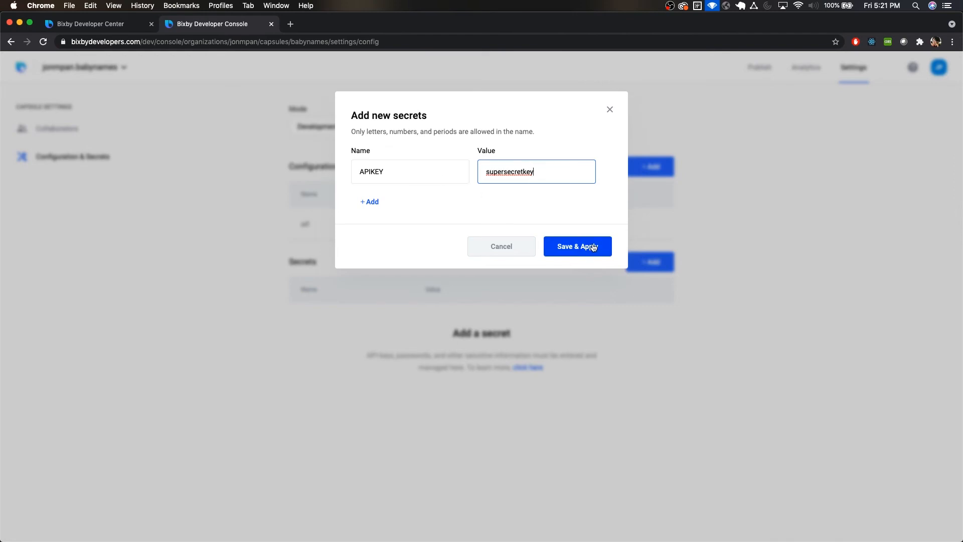
{"action": "left_click", "coordinate": [577, 246]}
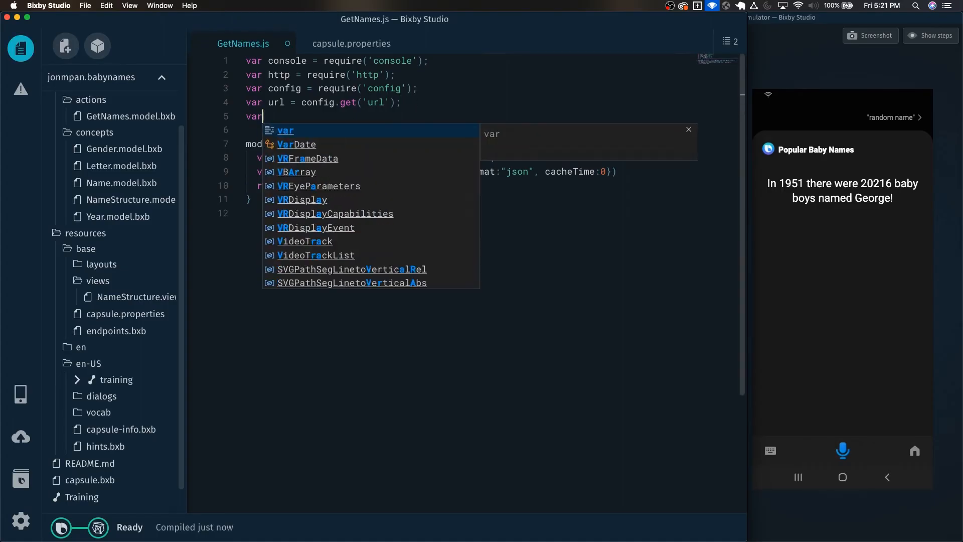
Require secret, set API_KEY = secret.get('APIKEY'), and append +API_KEY to fullUrl.
{"action": "type", "text": "secrect"}
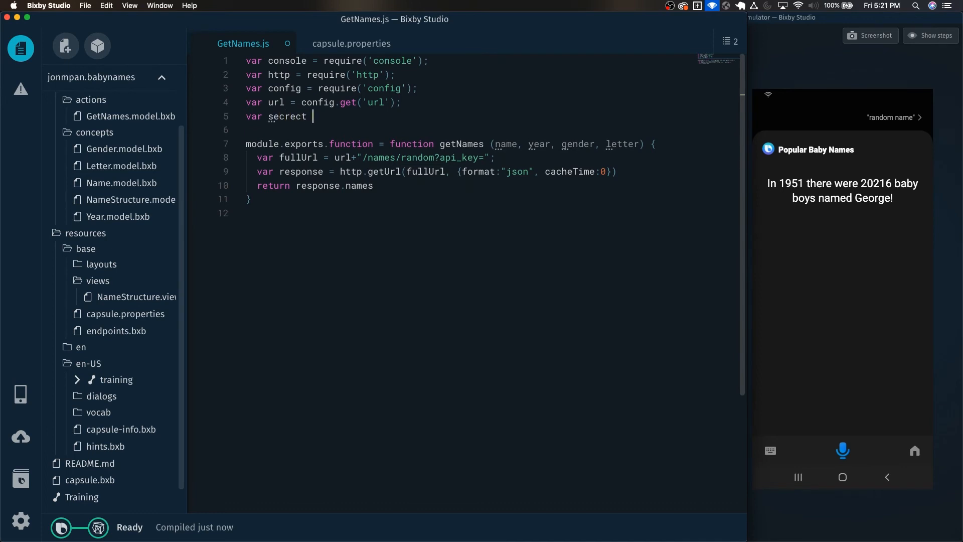
{"action": "type", "text": "= require('secret');"}
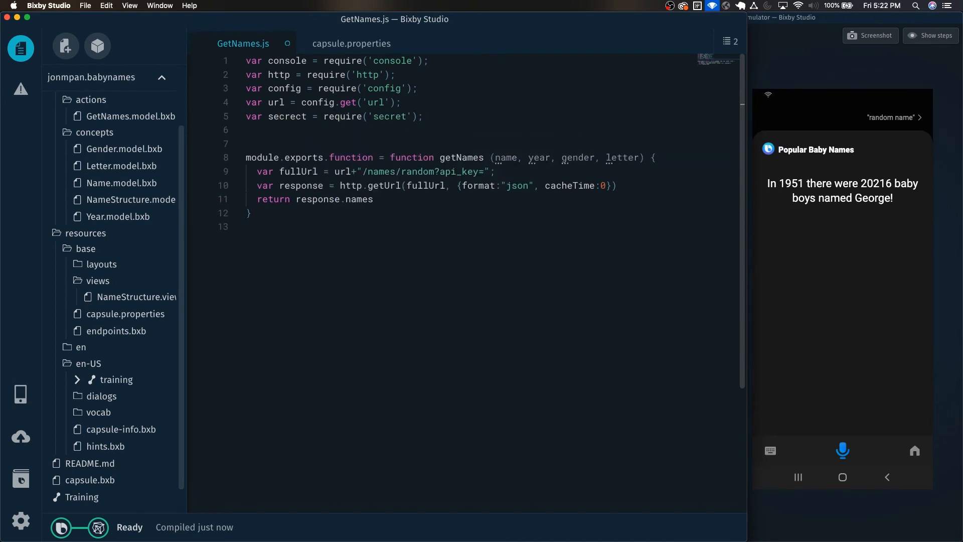
{"action": "left_click", "coordinate": [273, 117]}
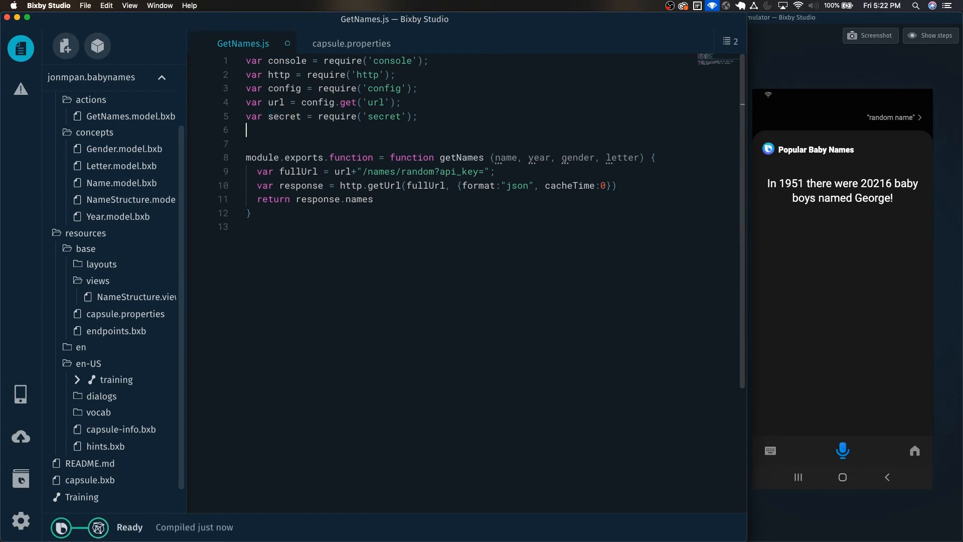
{"action": "type", "text": "var"}
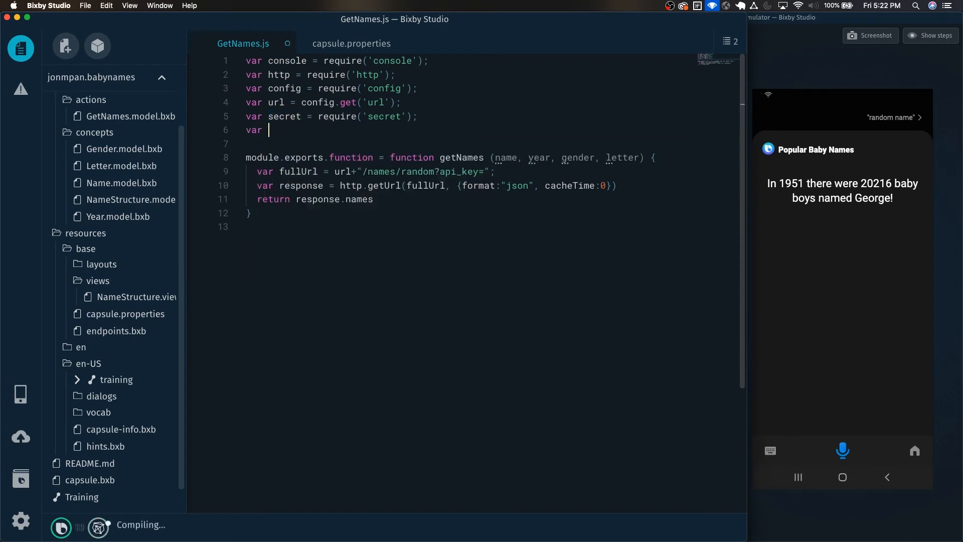
{"action": "type", "text": "API_KEY = e"}
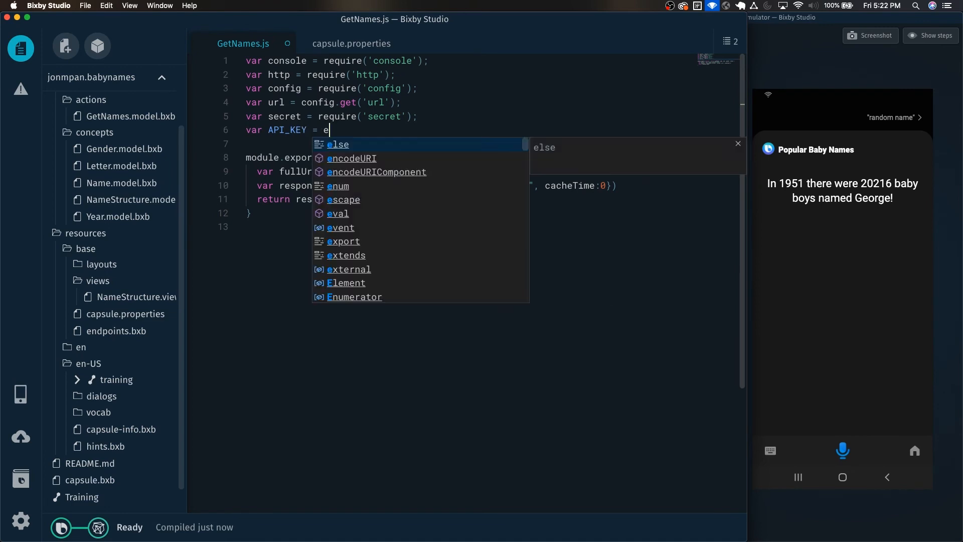
{"action": "type", "text": "secret.get('APIKEY');"}
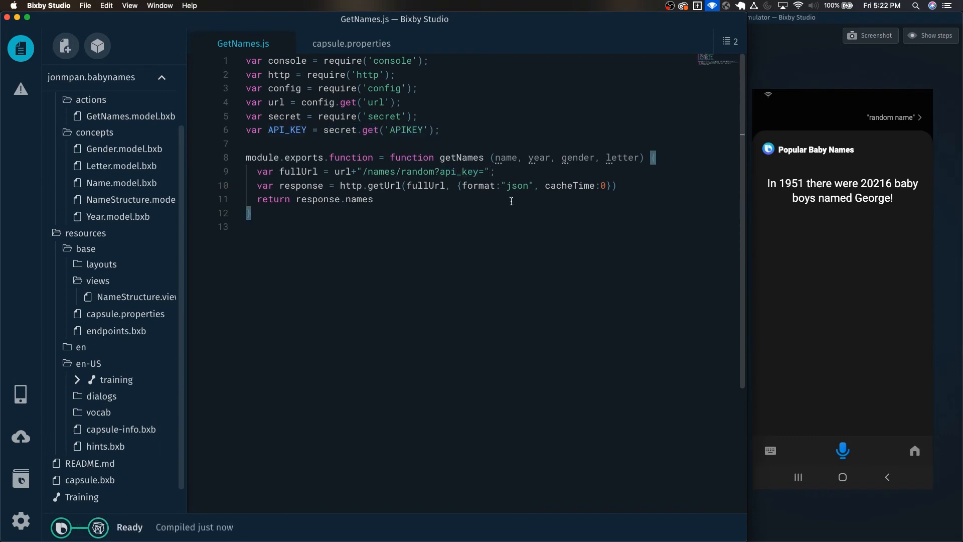
{"action": "type", "text": "+API_KEY"}
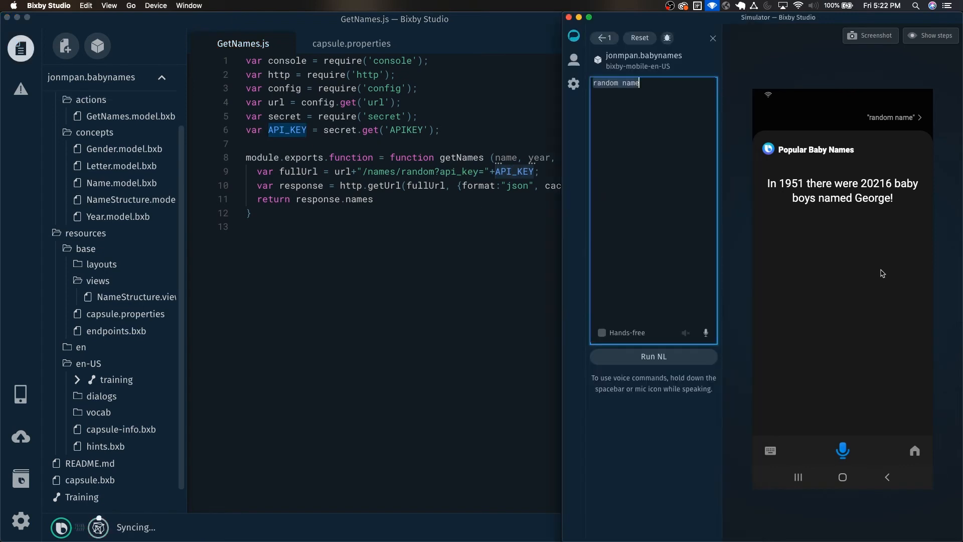
{"action": "left_click", "coordinate": [653, 356]}
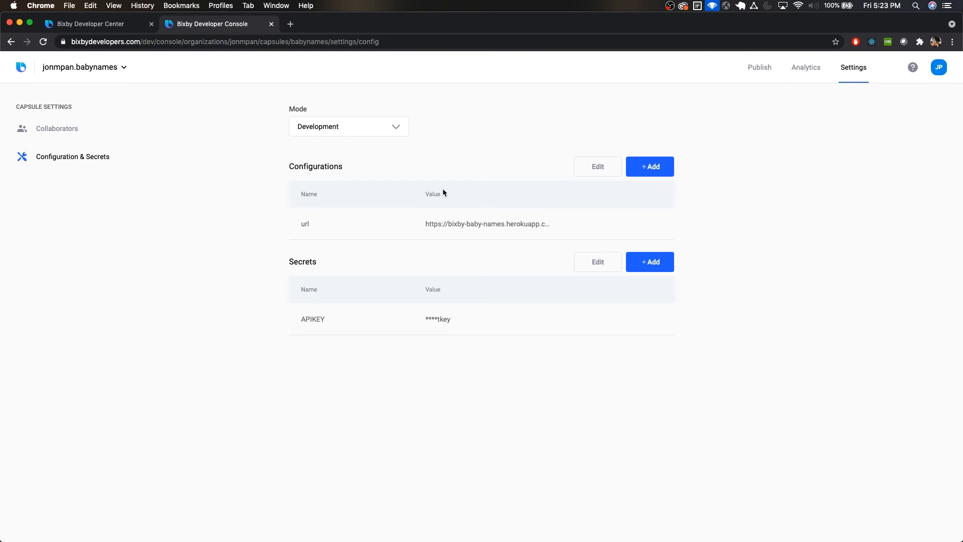
Switch the capsule settings to Production mode and back to Development.
{"action": "left_click", "coordinate": [348, 126]}
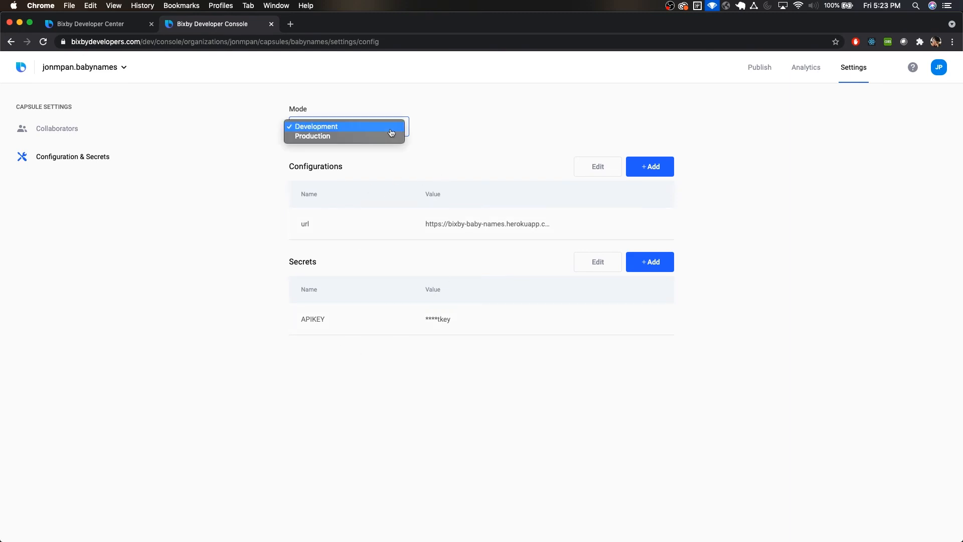
{"action": "left_click", "coordinate": [312, 136]}
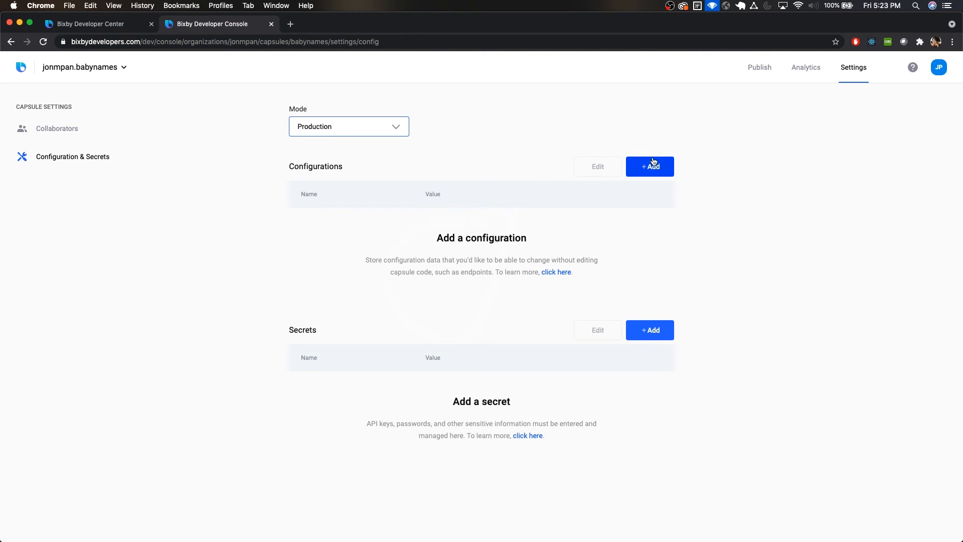
{"action": "left_click", "coordinate": [348, 126]}
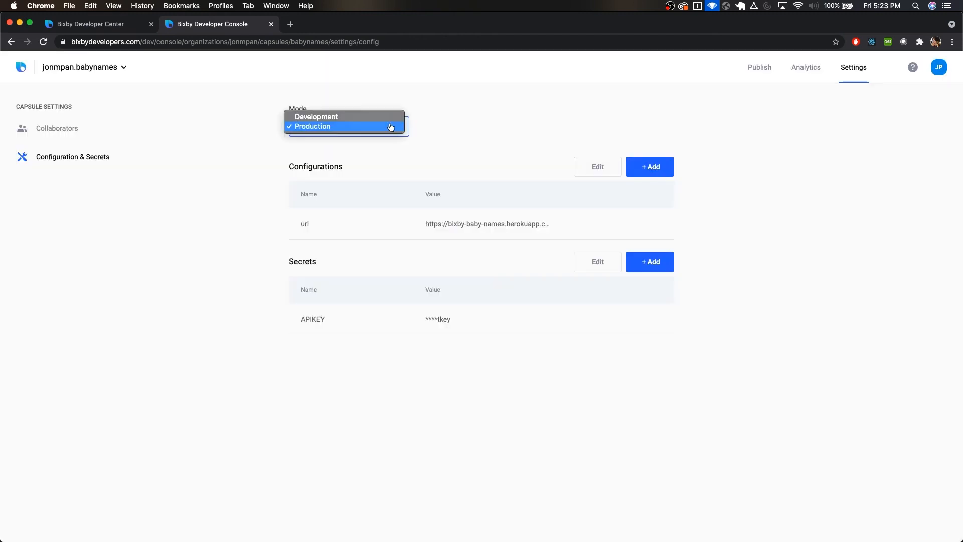
{"action": "left_click", "coordinate": [317, 117]}
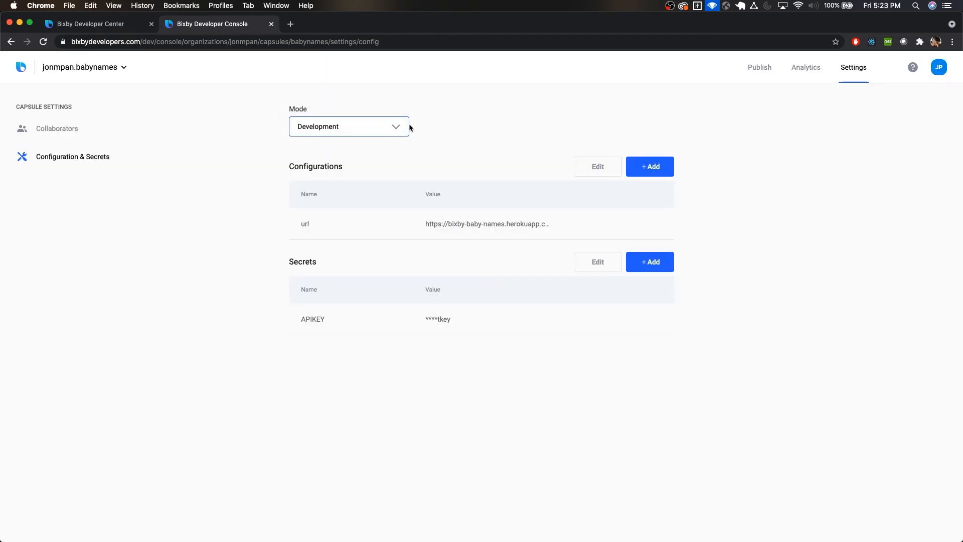
Check Production also holds url and APIKEY, return to Development, and view the 1970 Todd result.
{"action": "left_click", "coordinate": [348, 126]}
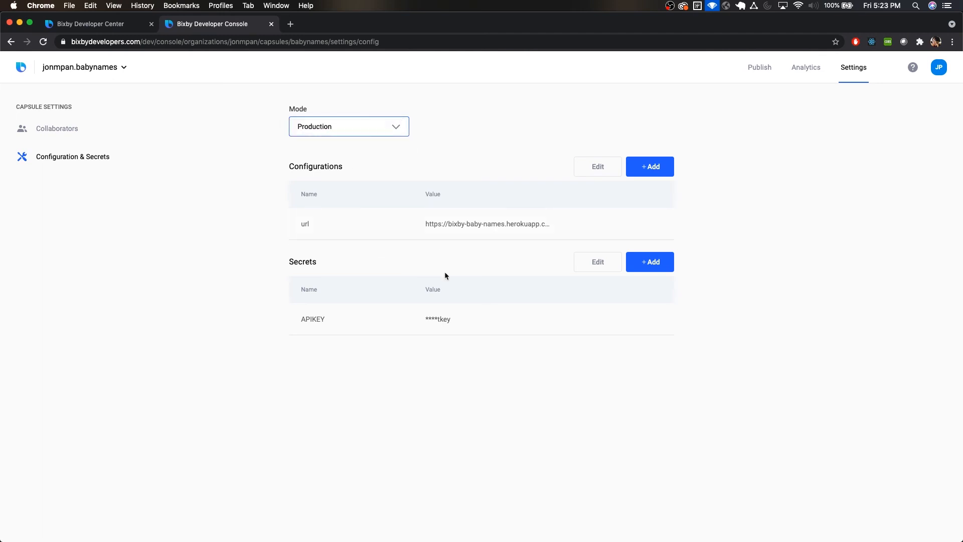
{"action": "left_click", "coordinate": [348, 126]}
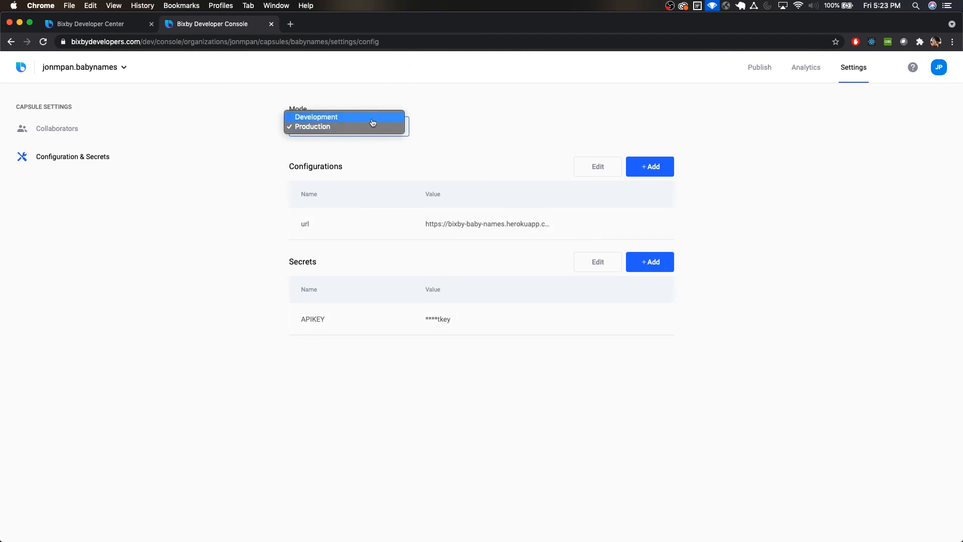
{"action": "left_click", "coordinate": [312, 126]}
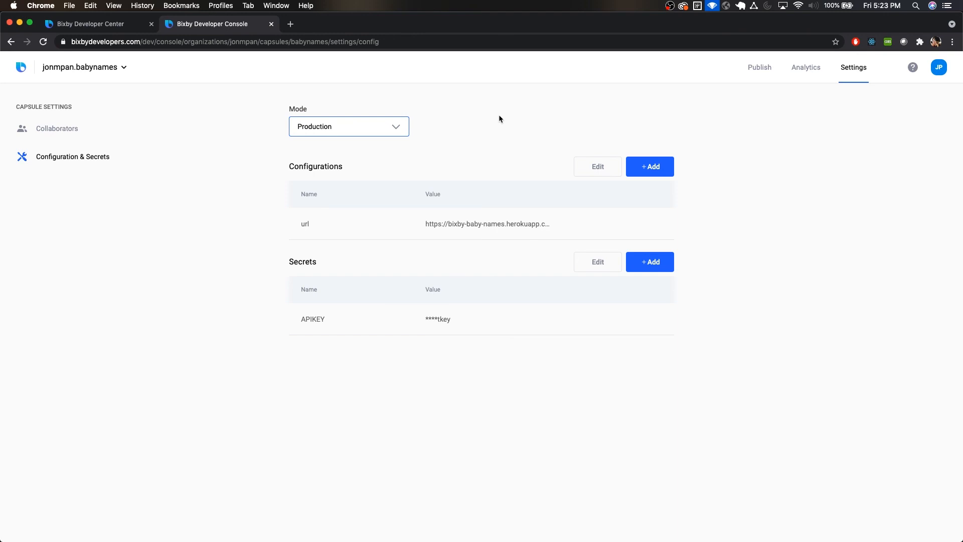
{"action": "mouse_move", "coordinate": [458, 247]}
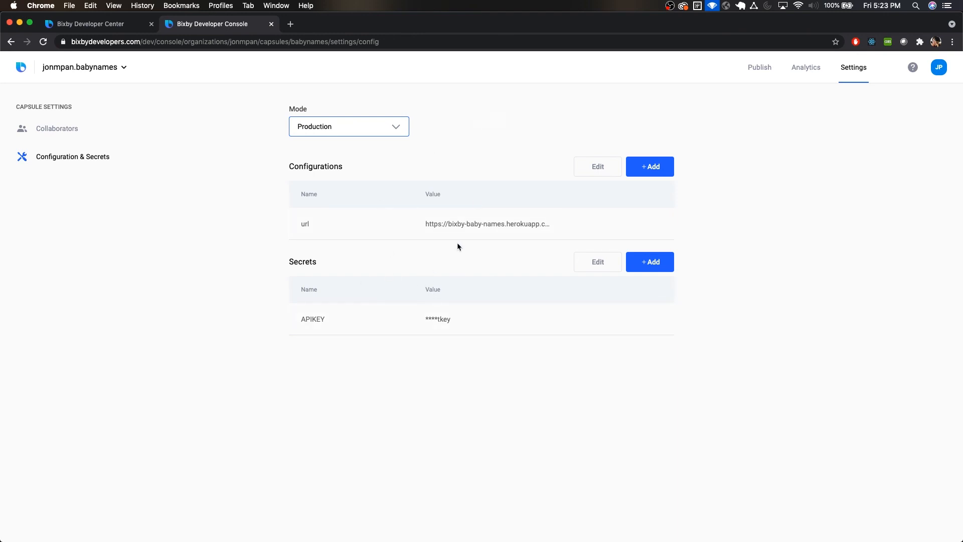
{"action": "left_click", "coordinate": [348, 126]}
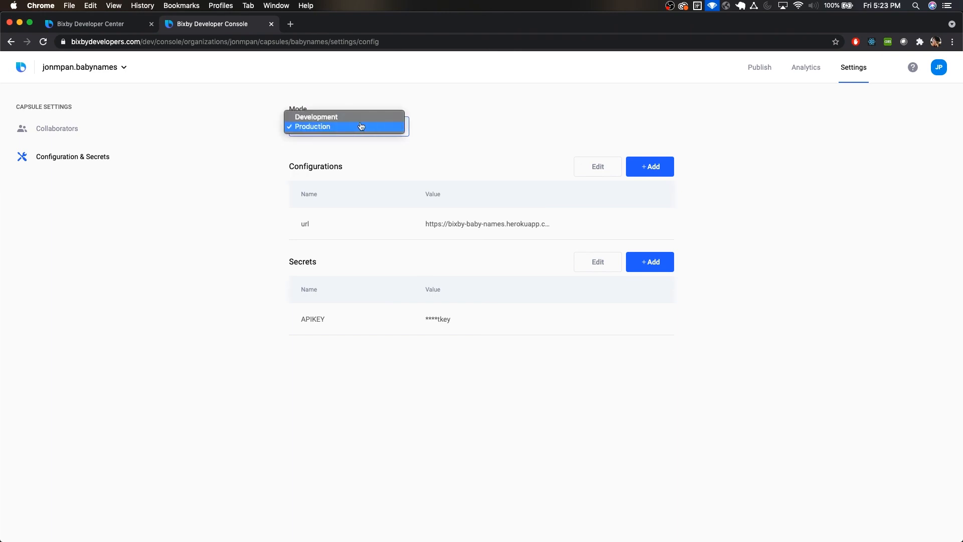
{"action": "left_click", "coordinate": [316, 117]}
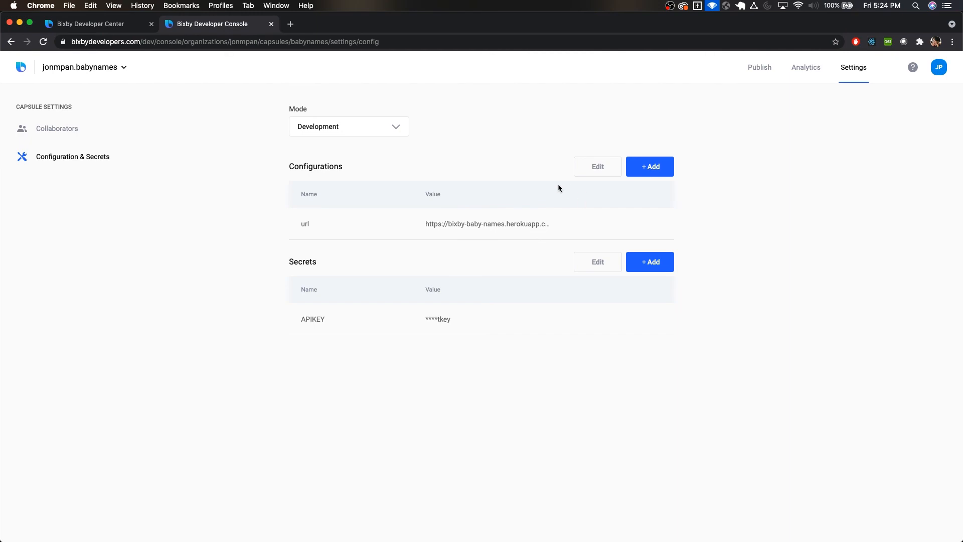
{"action": "mouse_move", "coordinate": [559, 189]}
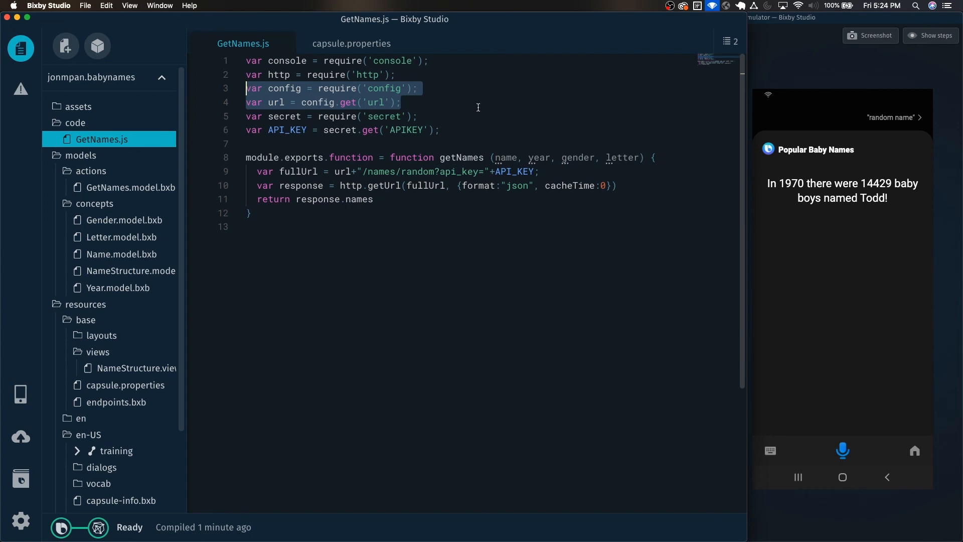
{"action": "left_click", "coordinate": [402, 102]}
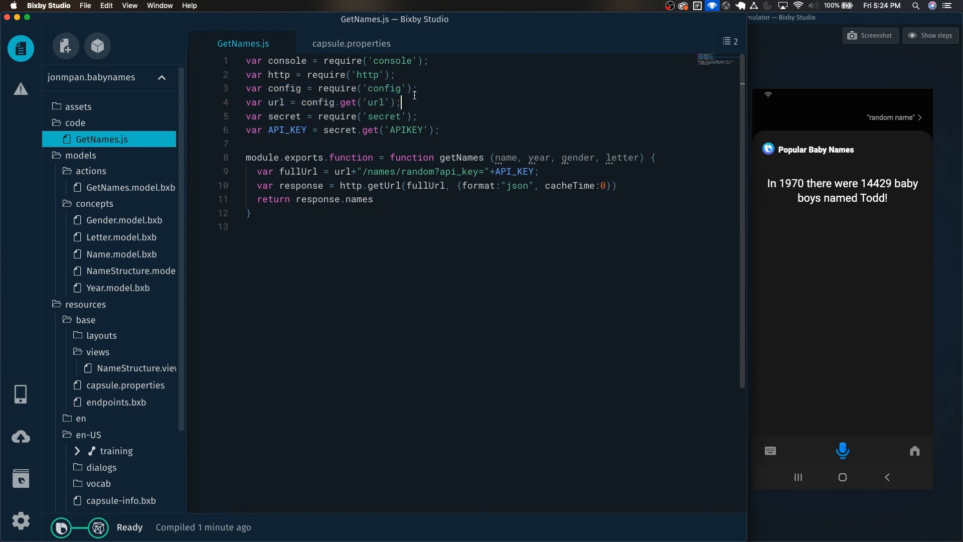